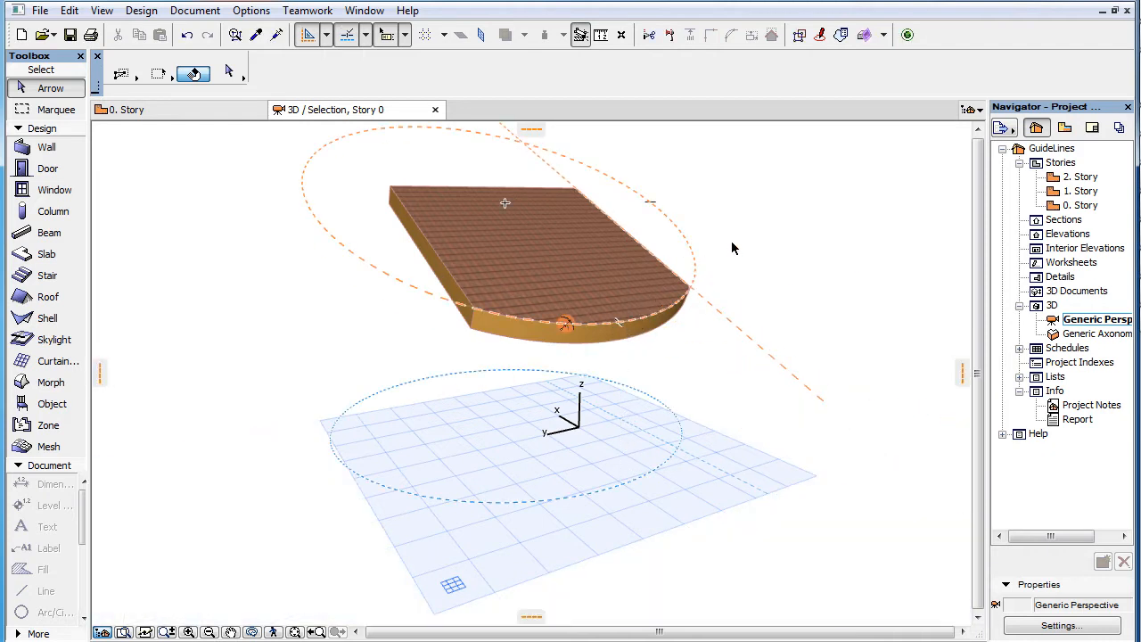
mouse_move(738, 216)
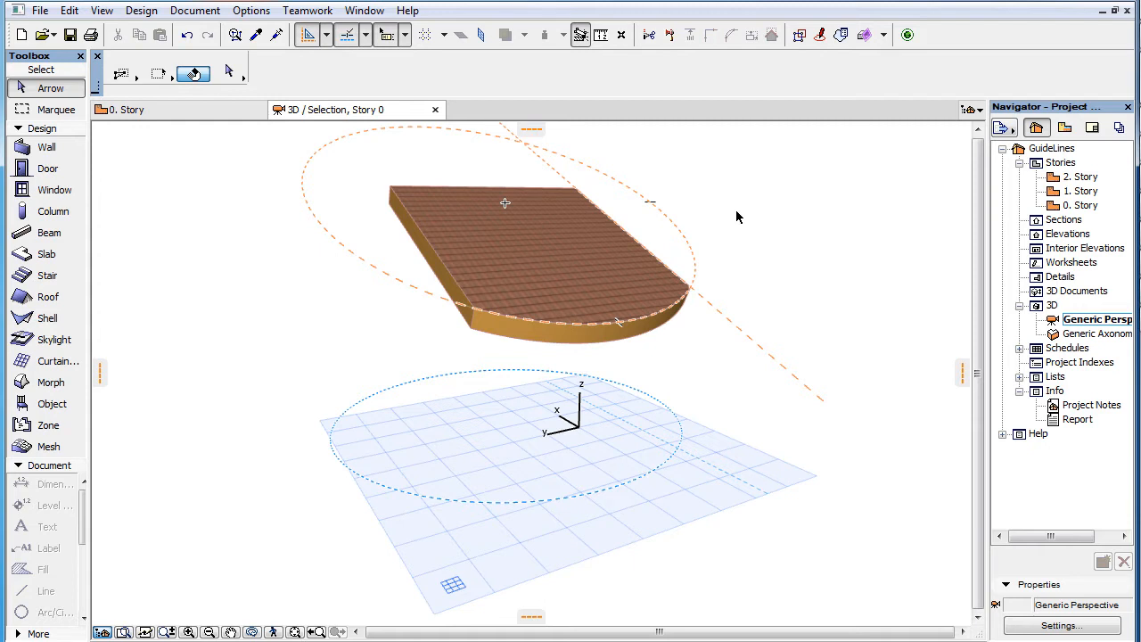
mouse_move(551, 138)
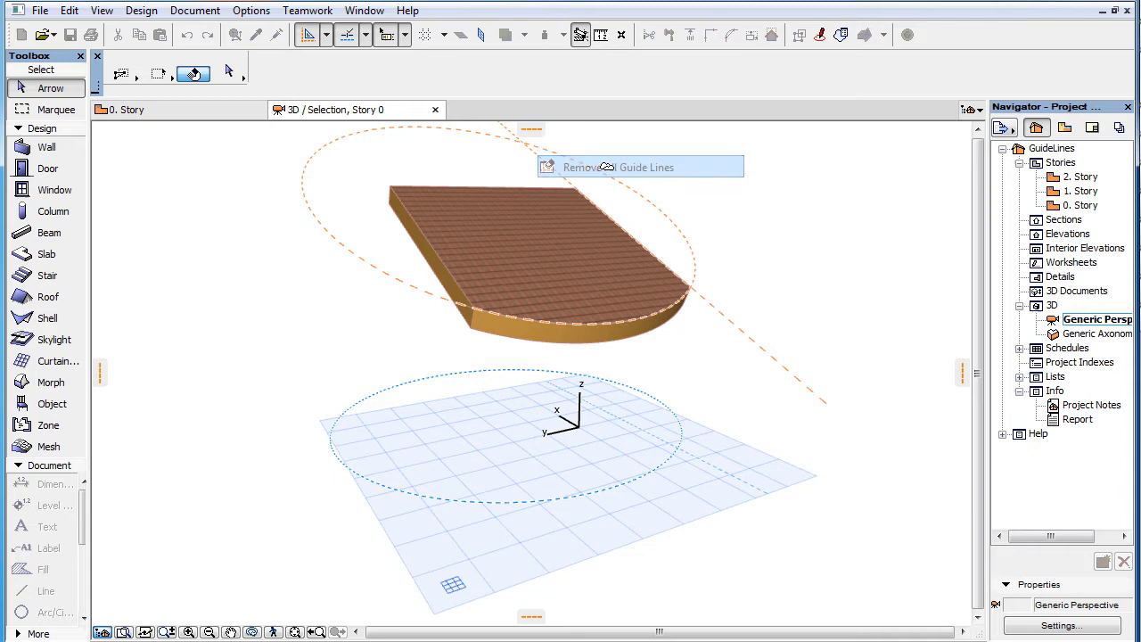
Step: Remove all existing guidelines from the 3D view, leaving only the slab and grid plane
click(639, 167)
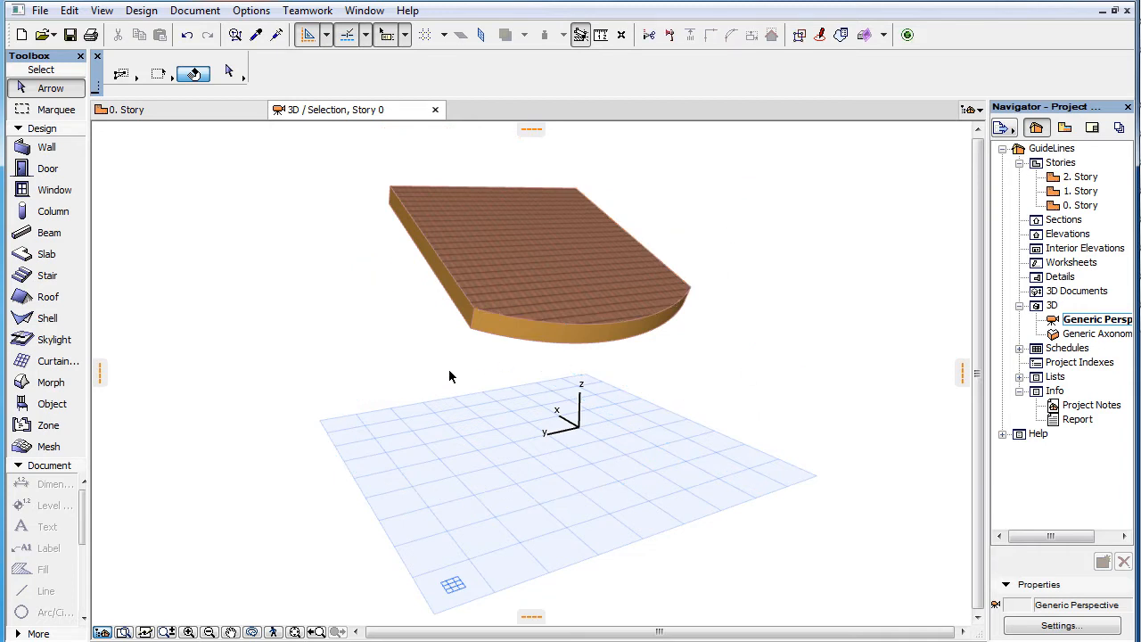
mouse_move(699, 560)
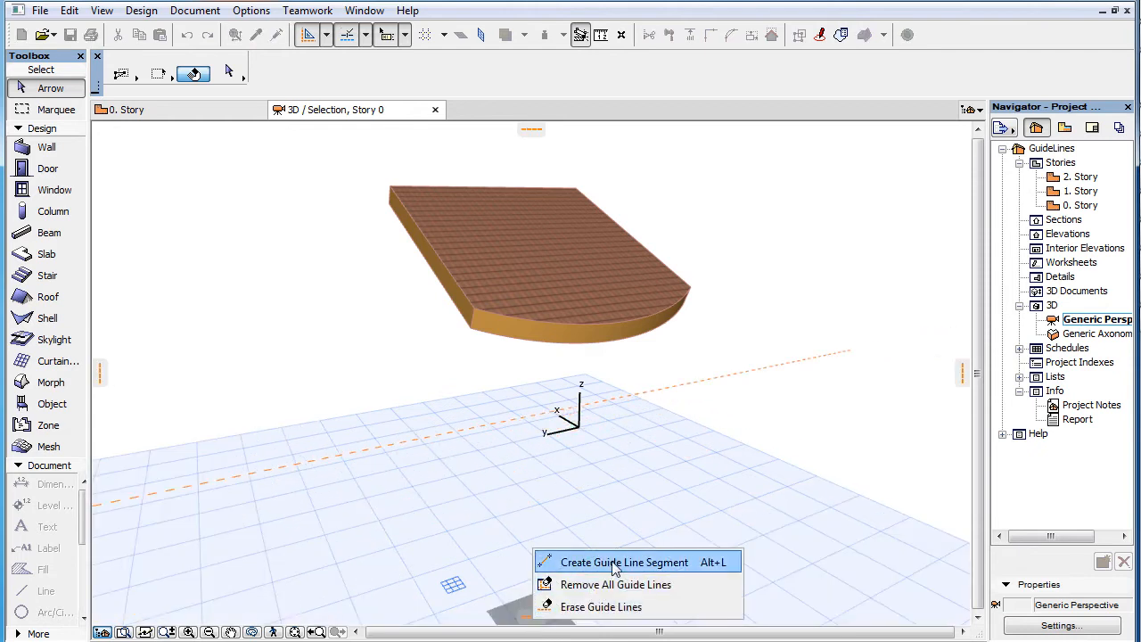
click(624, 562)
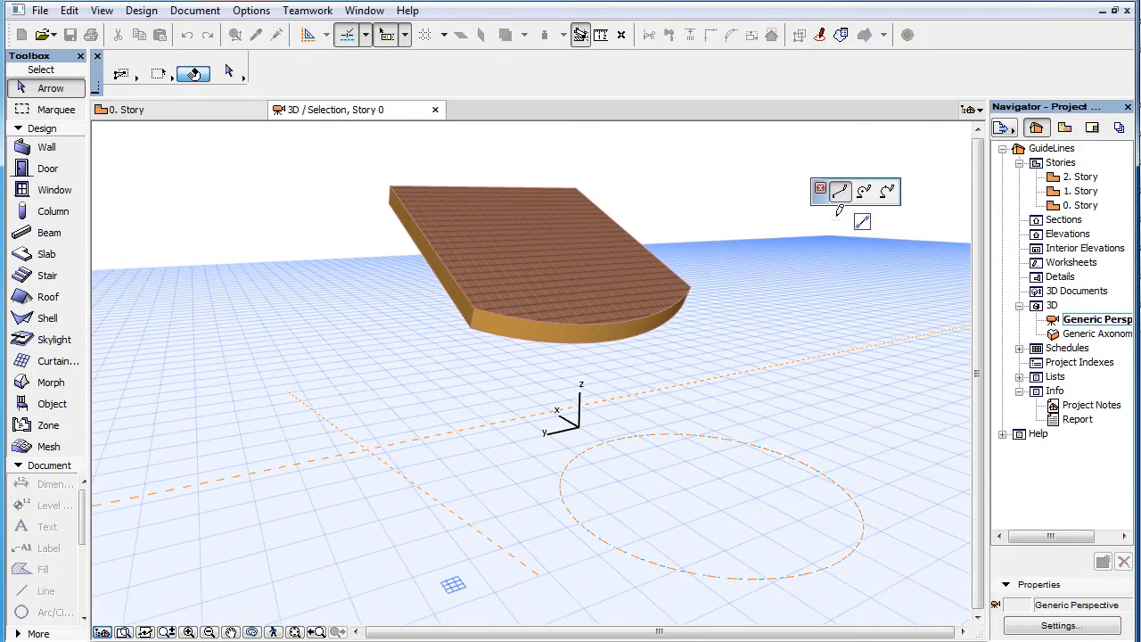
mouse_move(864, 193)
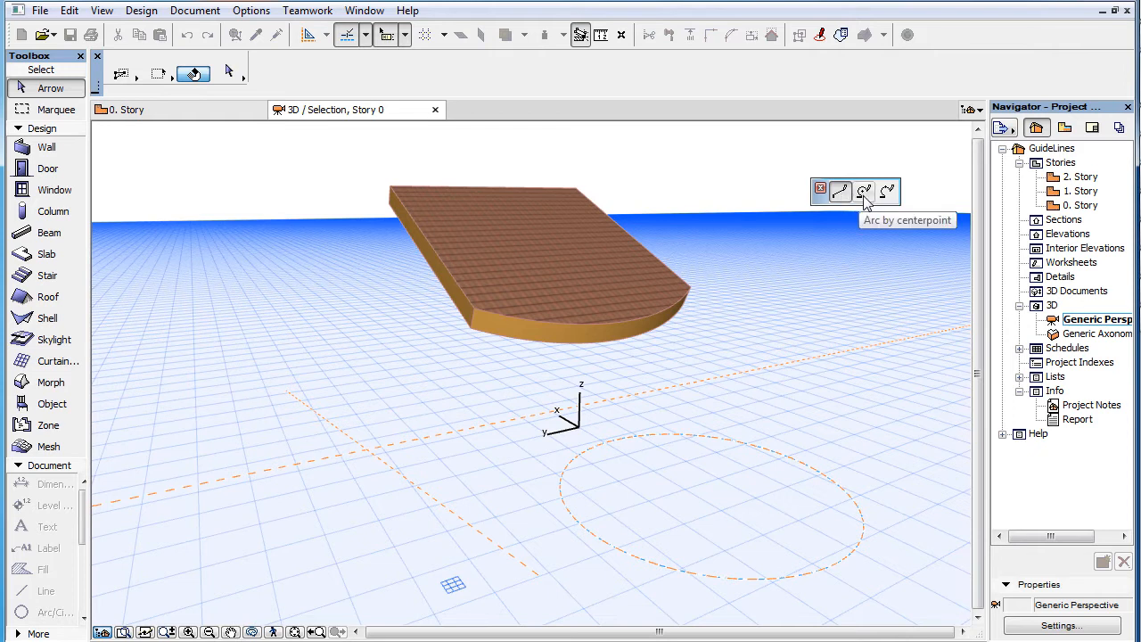
mouse_move(886, 194)
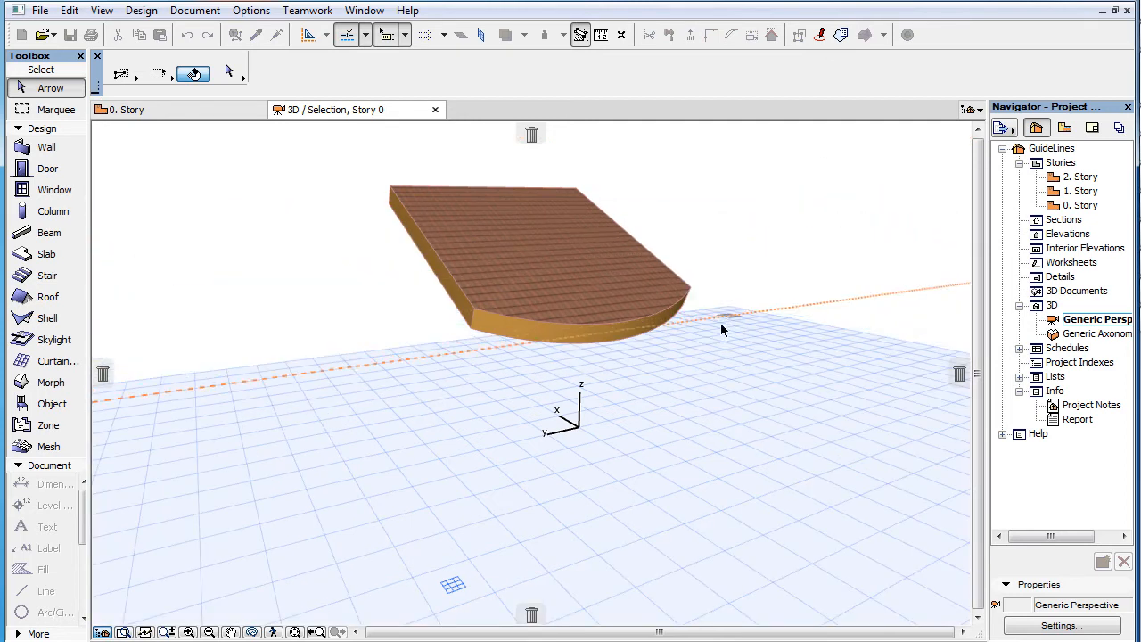
Step: Release the dragged guideline so only one straight guideline remains on the editing plane
drag(722, 329, 695, 379)
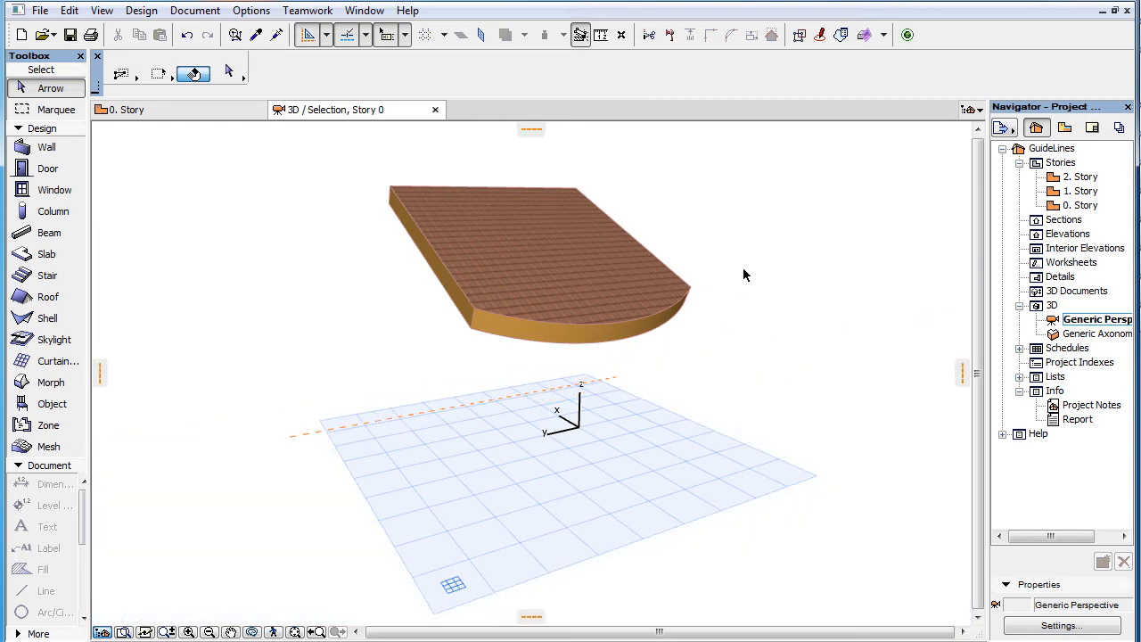
mouse_move(759, 237)
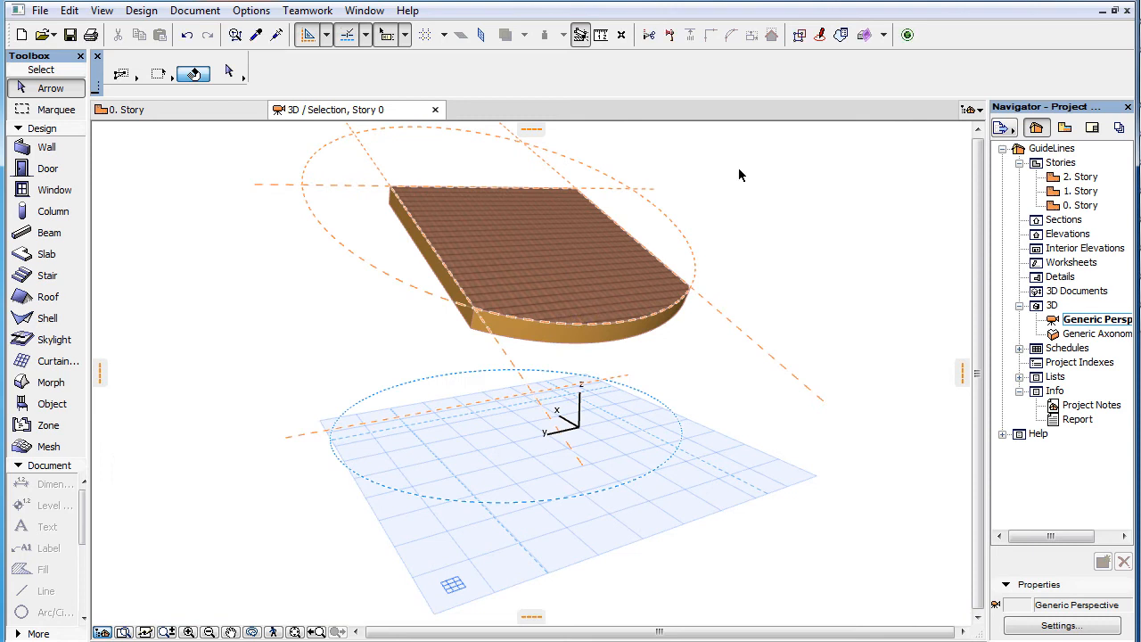
mouse_move(310, 149)
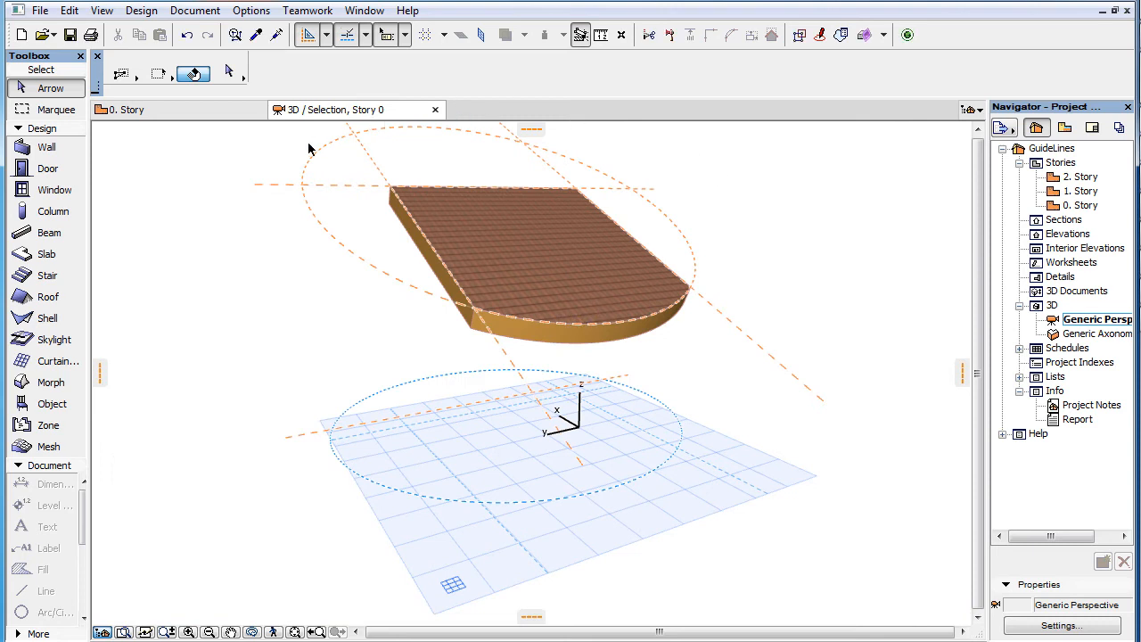
mouse_move(787, 230)
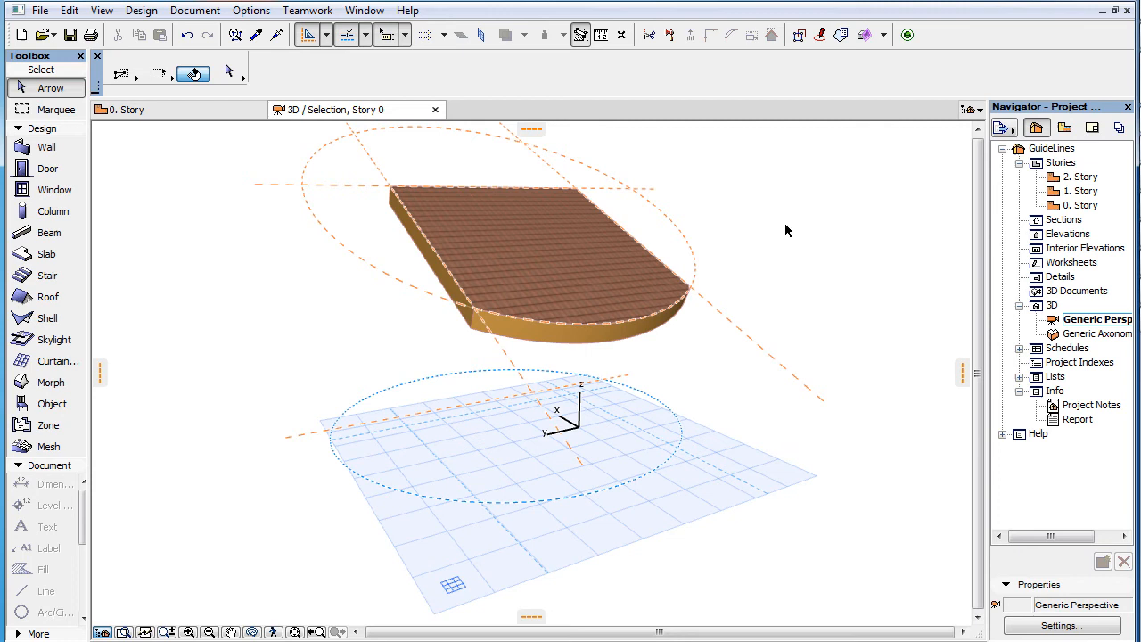
mouse_move(563, 141)
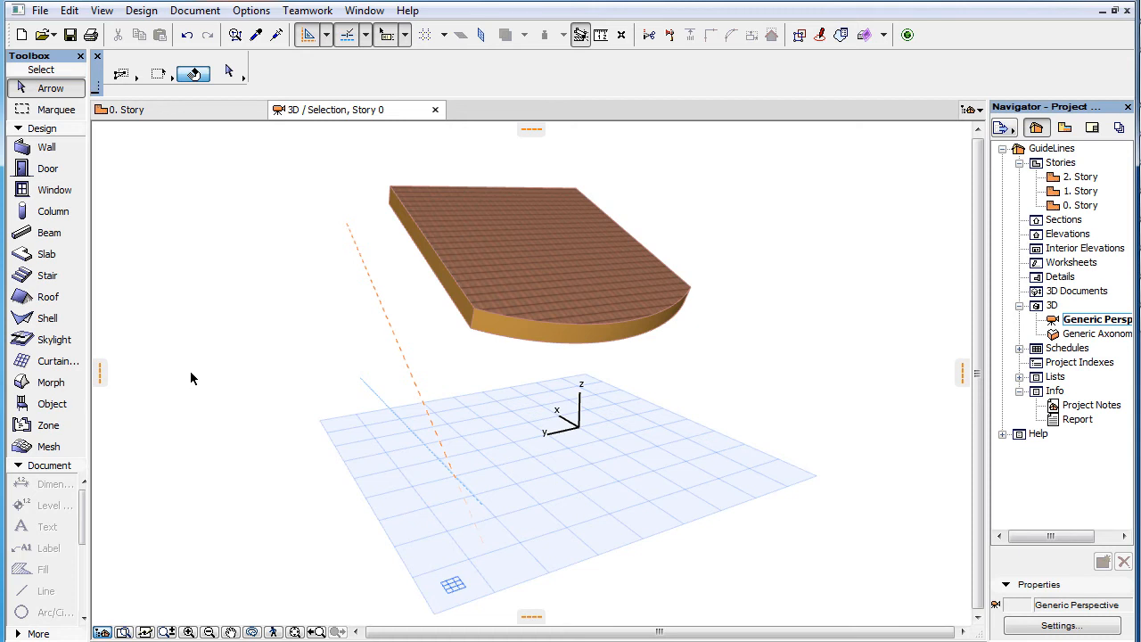
mouse_move(359, 359)
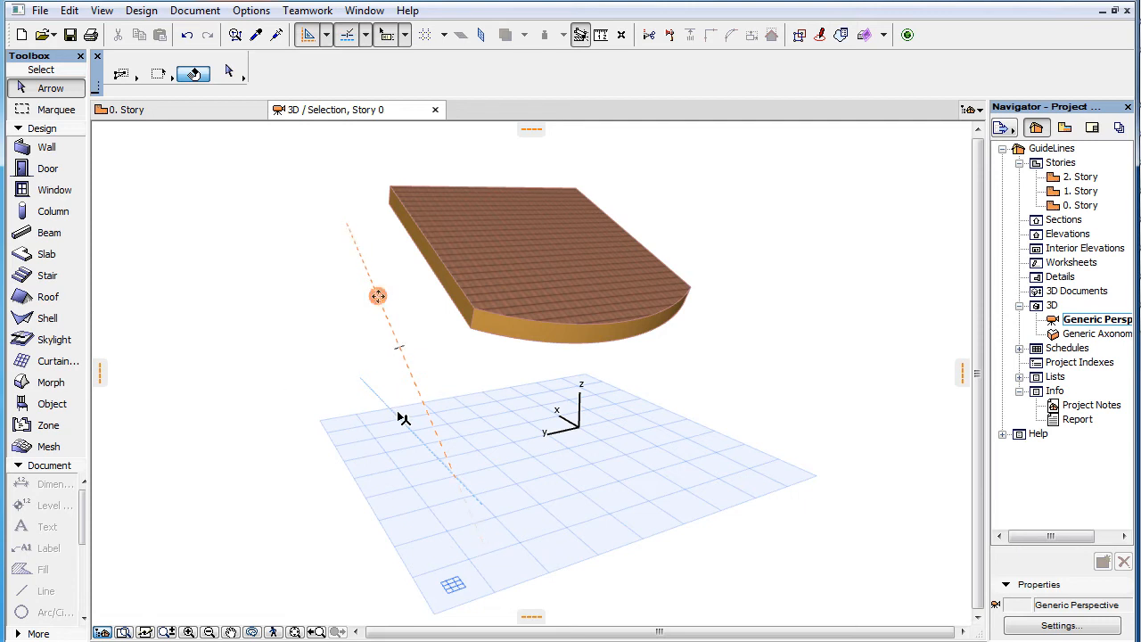
mouse_move(405, 425)
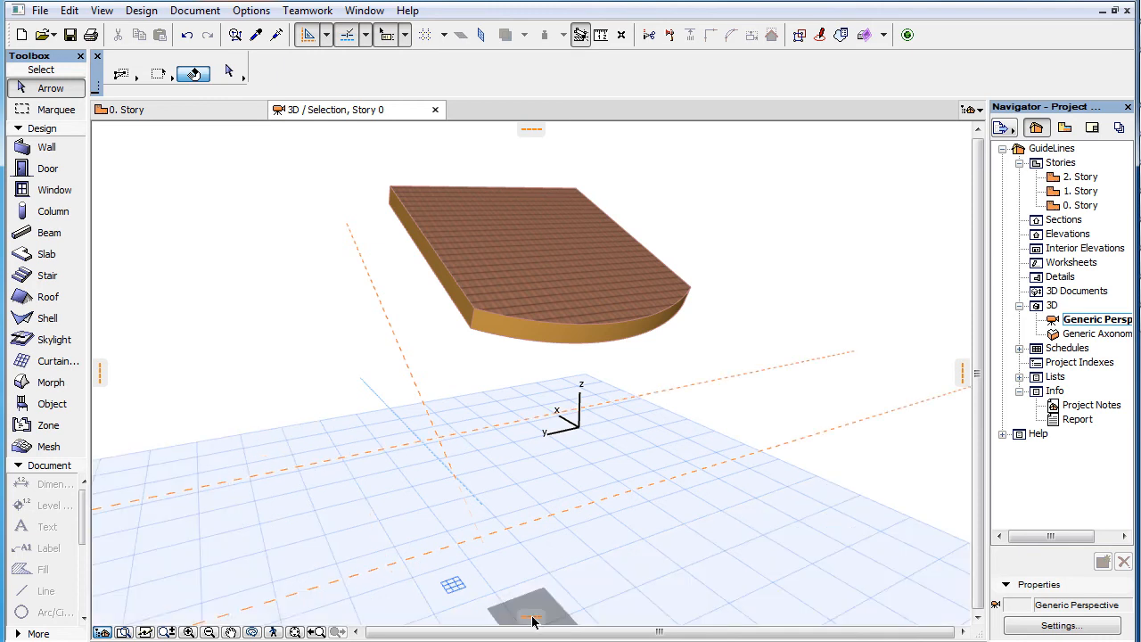
Step: Attach a guide circle to the slab's curved edge
click(535, 330)
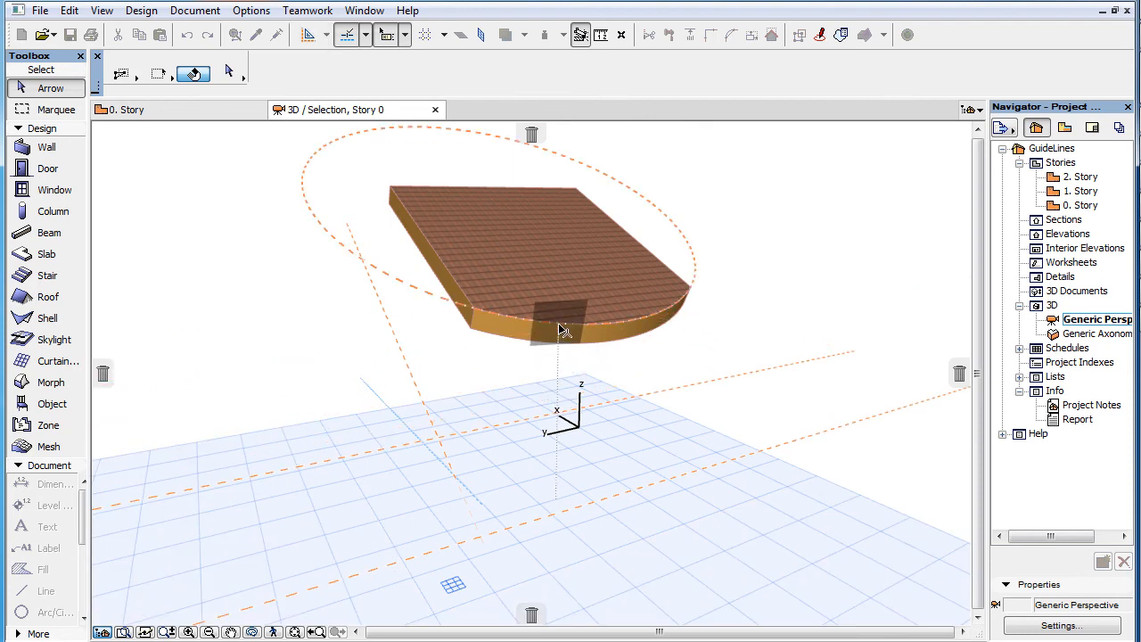